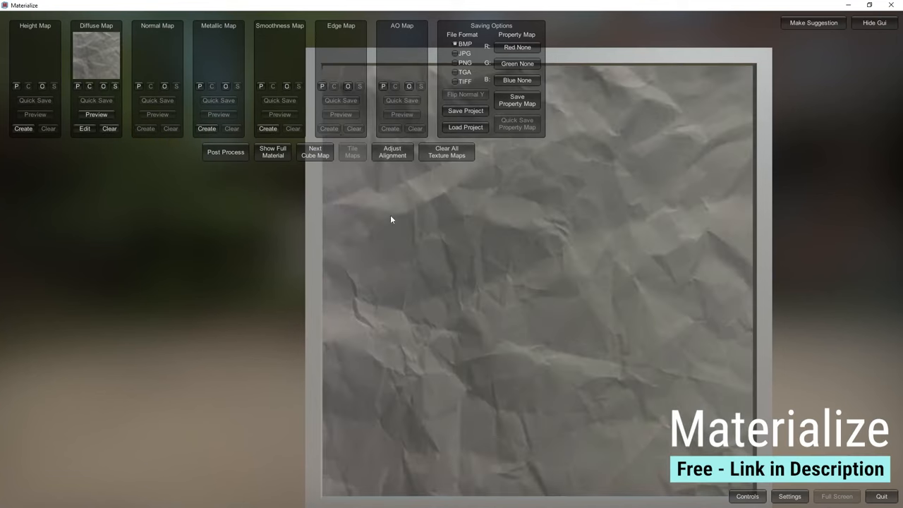
Create the crumpled-paper height map from diffuse and save it as TIFF.
click(22, 128)
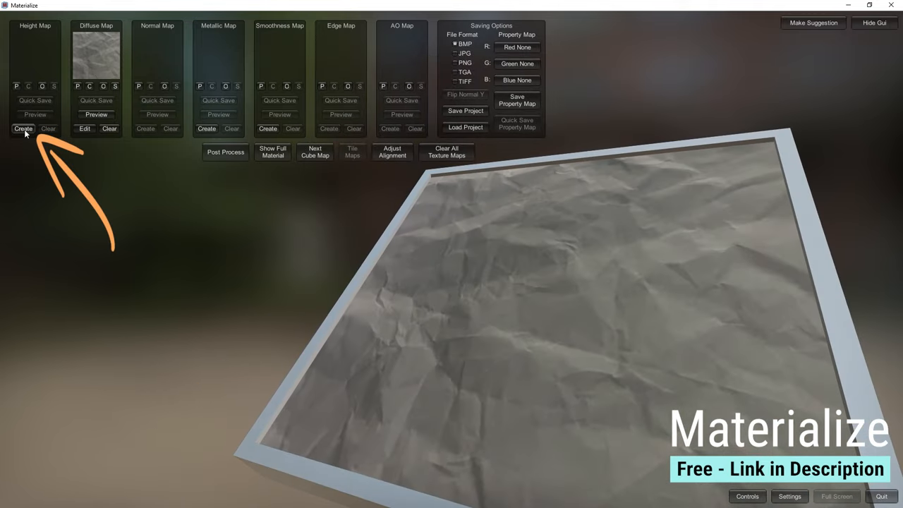
click(23, 129)
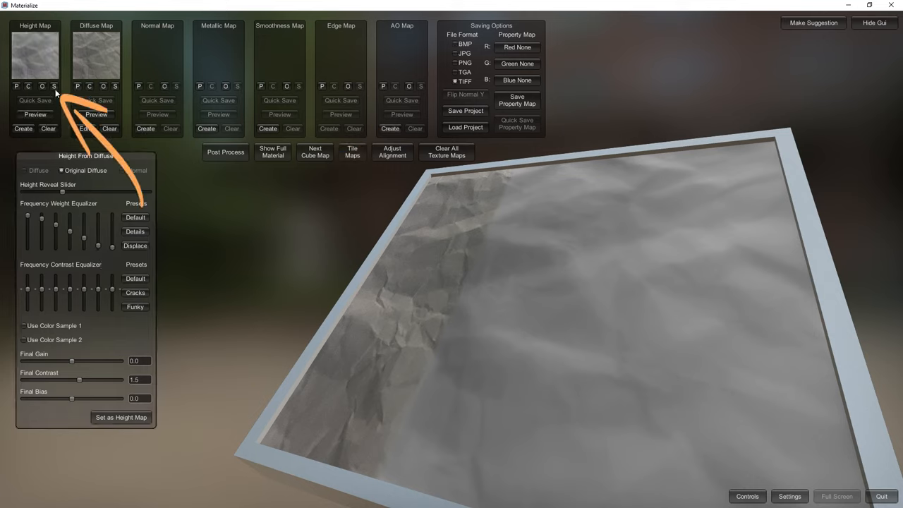
click(34, 100)
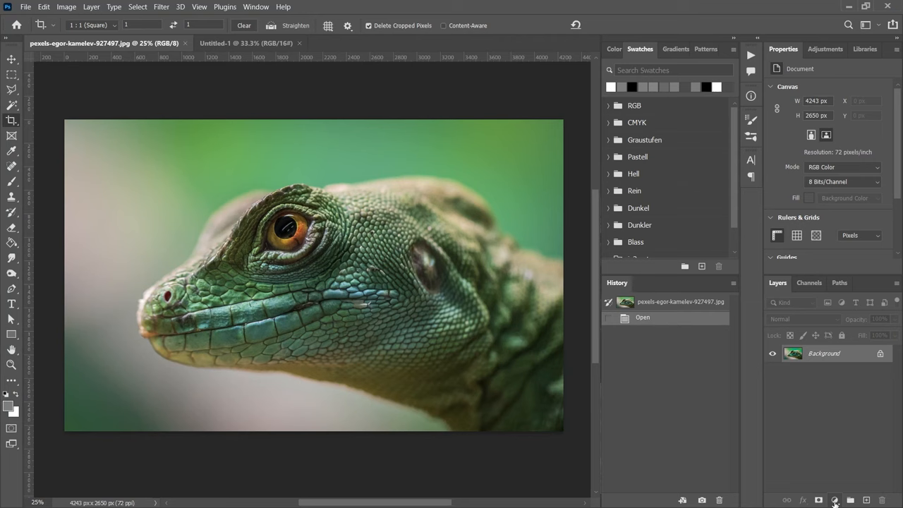
Add a Black & White adjustment layer to the lizard photo.
click(835, 499)
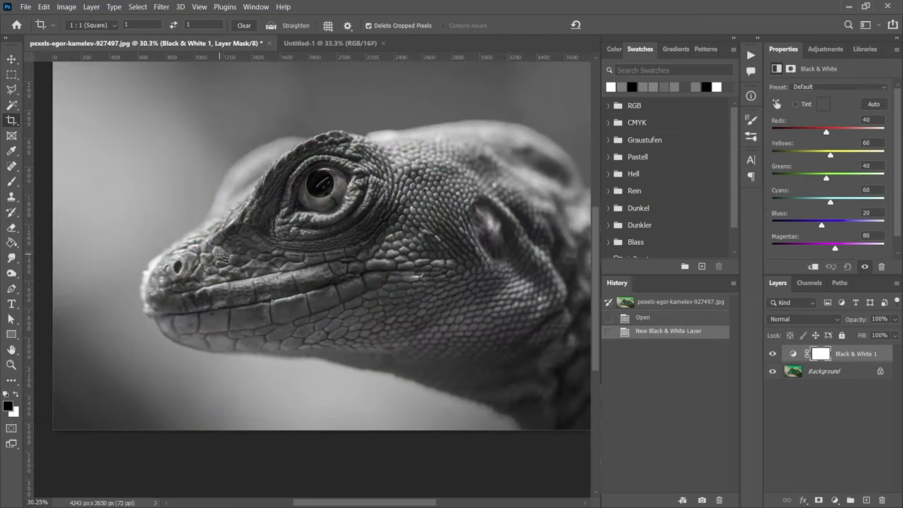
click(66, 6)
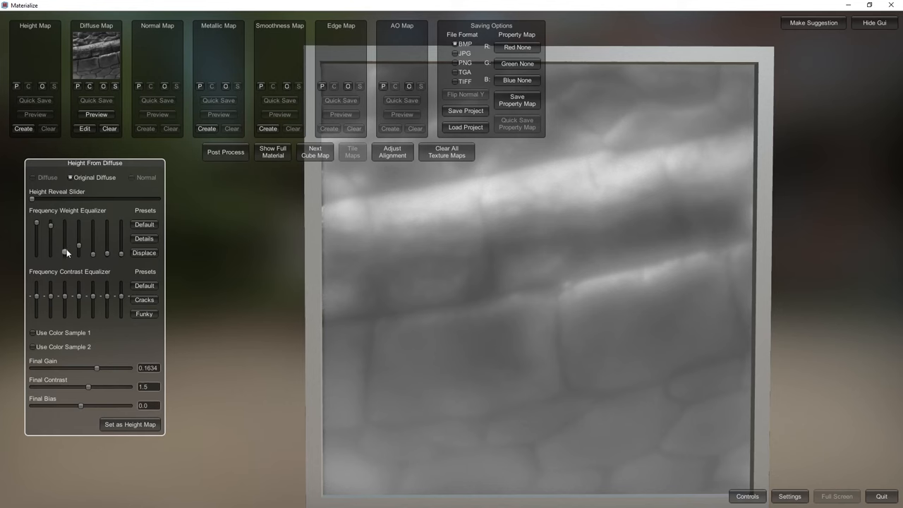
Lower one Frequency Weight Equalizer slider for the stone wall height map.
drag(88, 387, 78, 387)
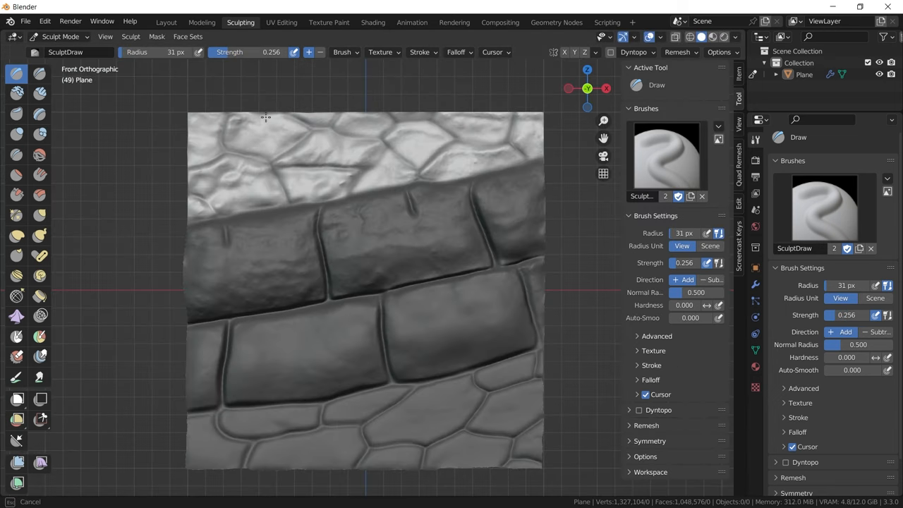
Stroke the stone wall height-map brush across the plane in Sculpt Mode.
drag(265, 131, 497, 138)
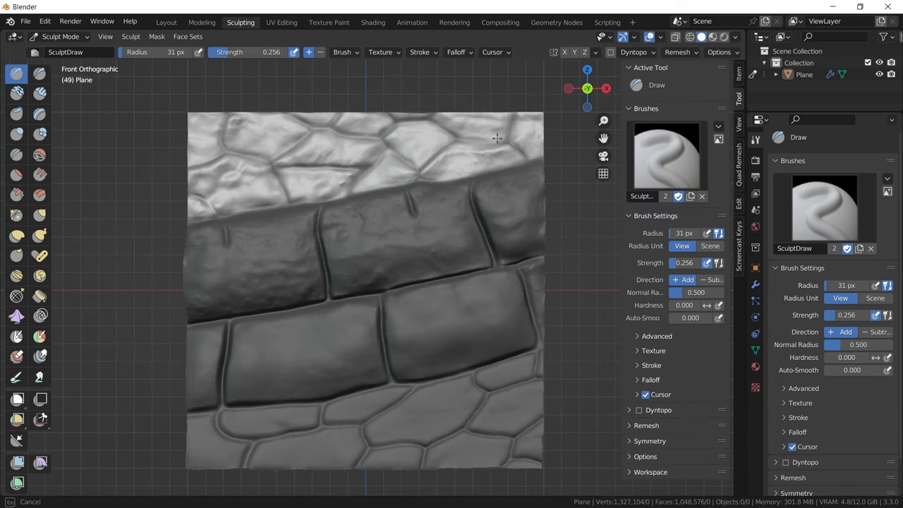
click(372, 22)
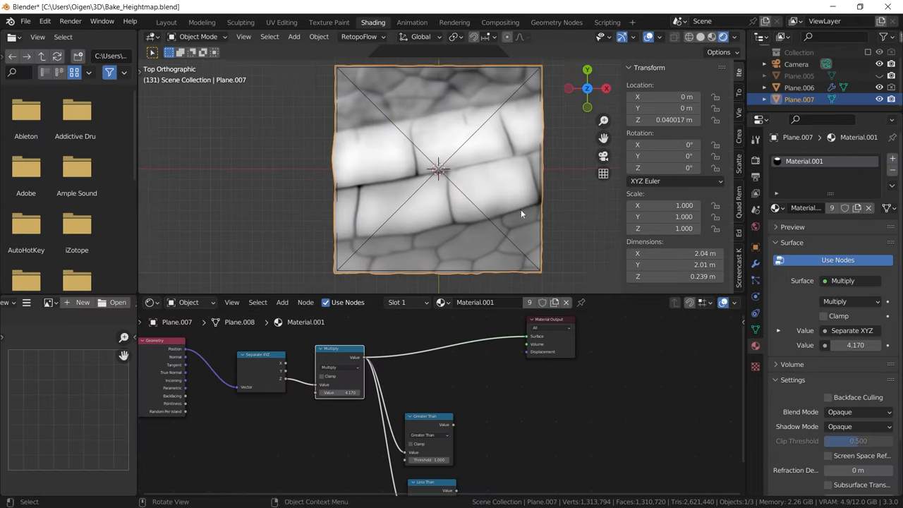
click(241, 22)
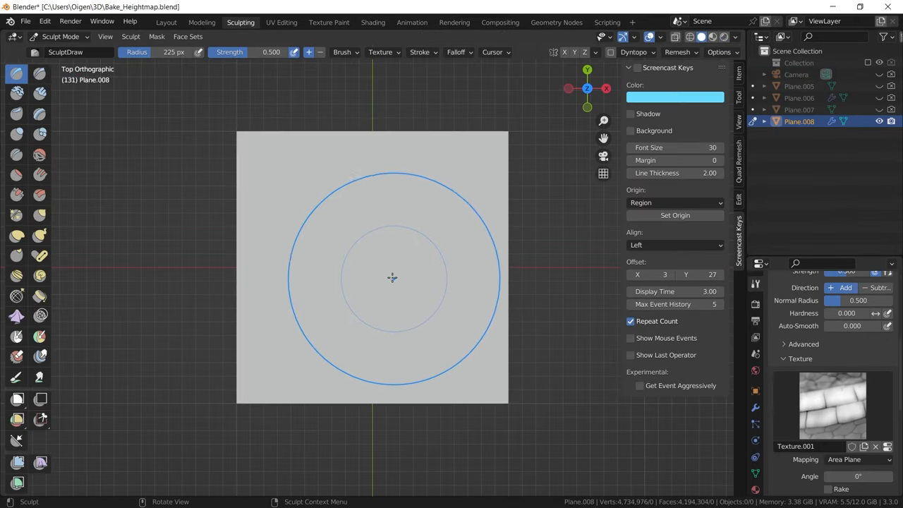
key(alt+tab)
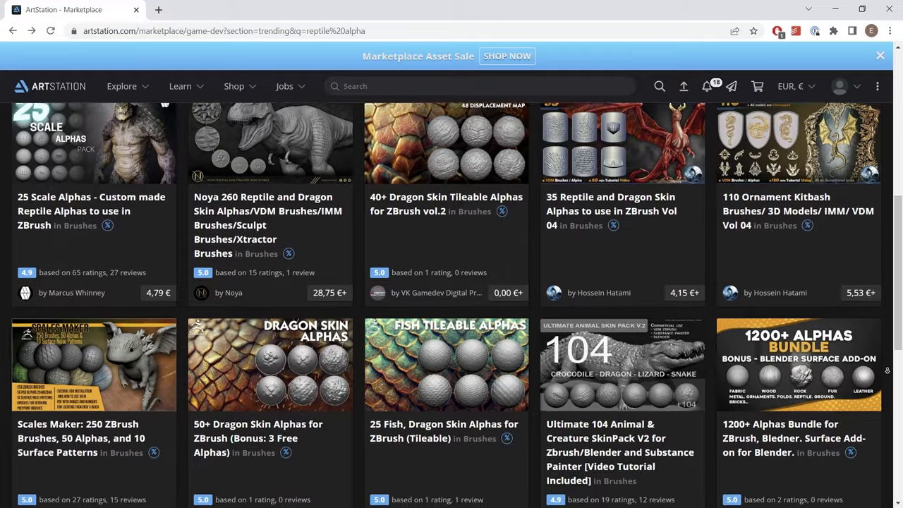
Scroll the reptile alpha results and open a trending listing.
scroll(down, 3)
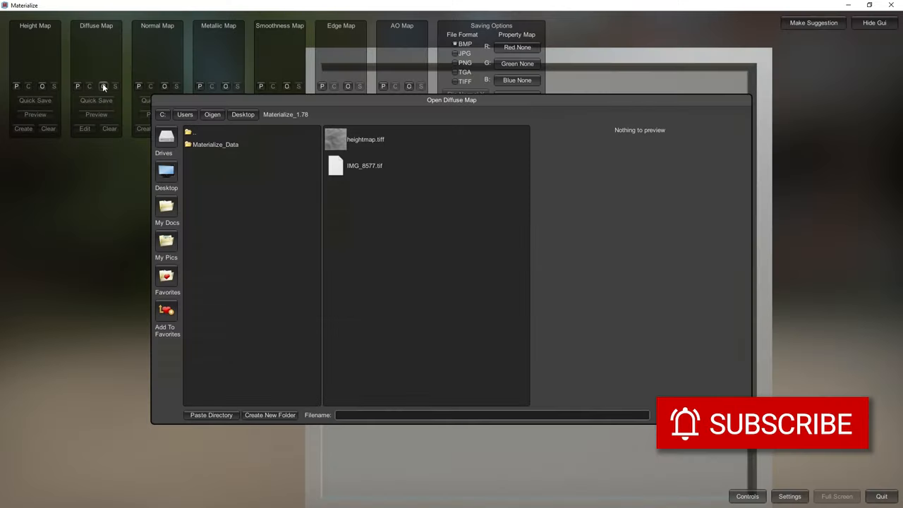
double_click(365, 139)
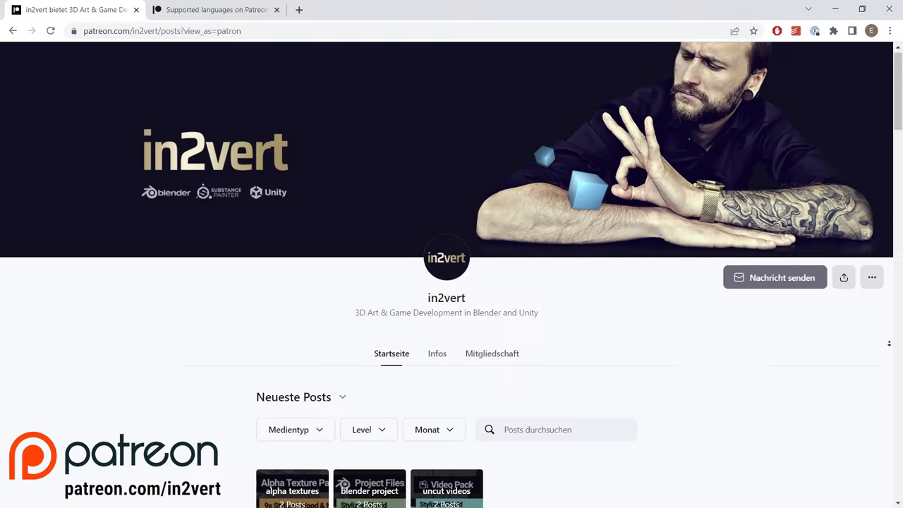
scroll(down, 3)
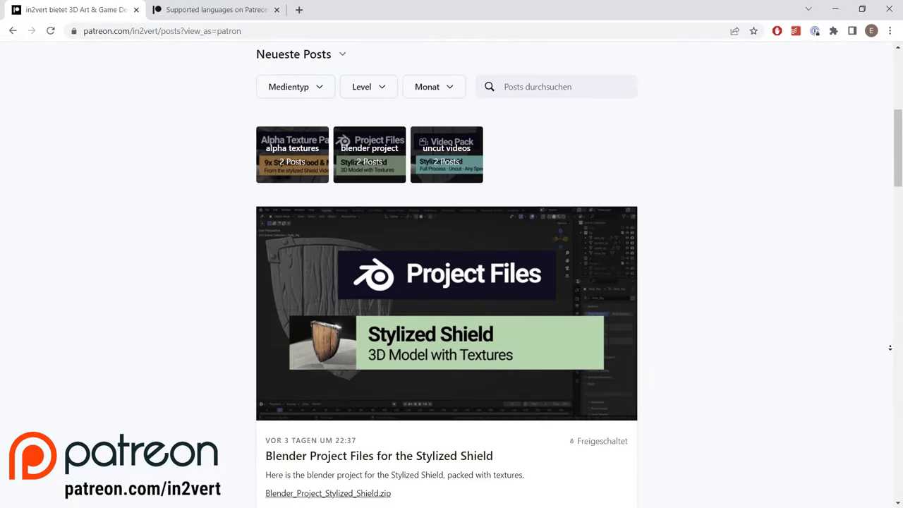
scroll(down, 3)
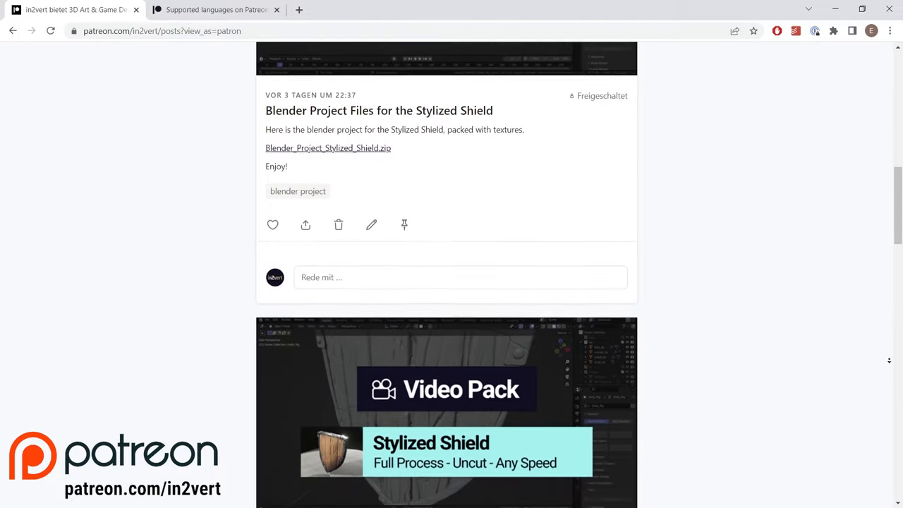
scroll(down, 3)
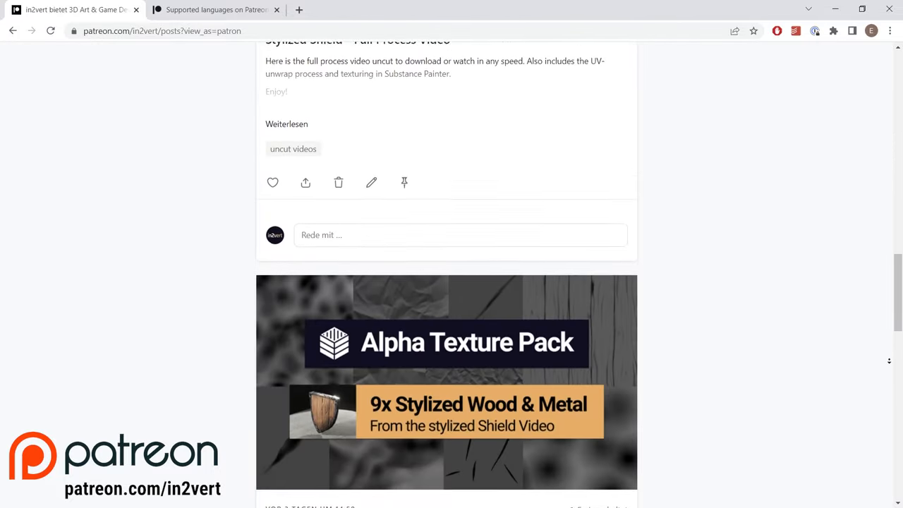
scroll(down, 3)
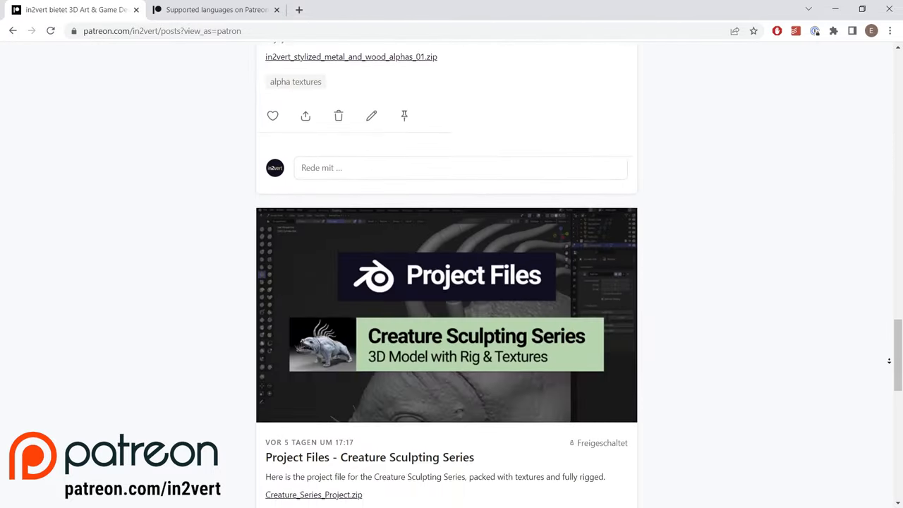